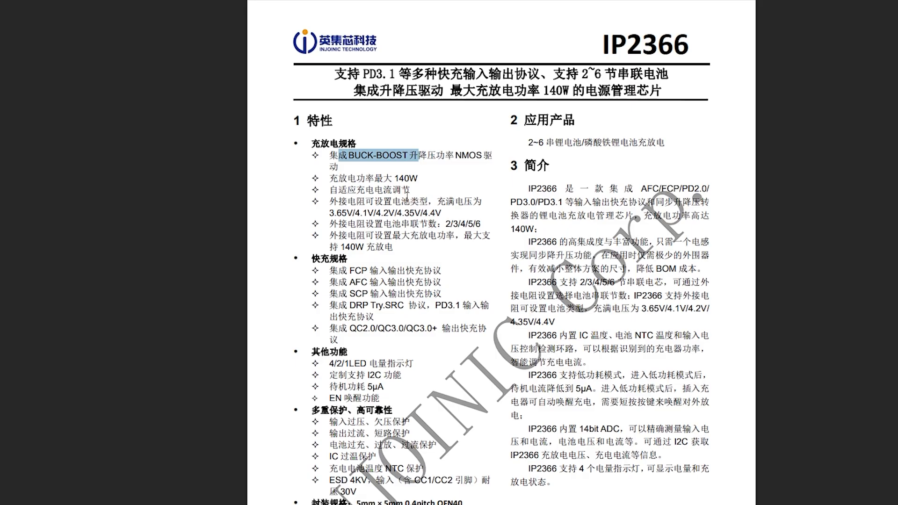
pyautogui.moveTo(489, 223)
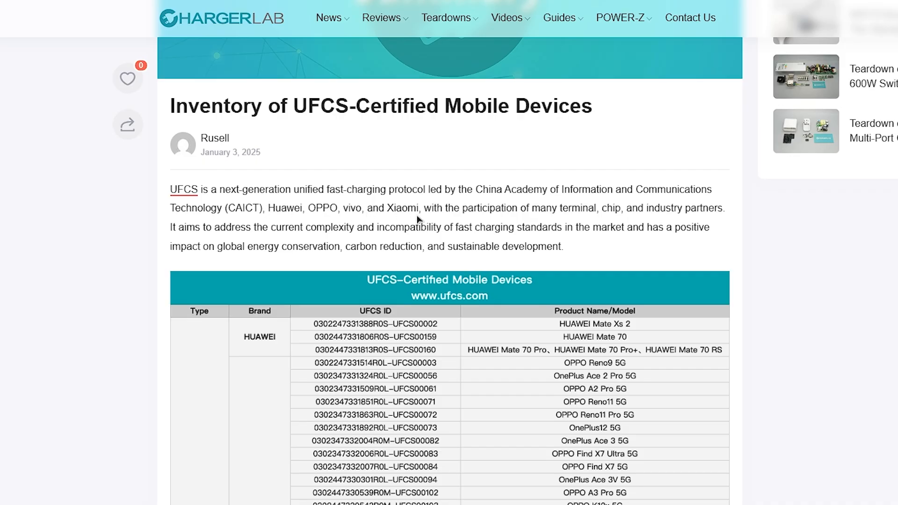
pyautogui.scroll(-3)
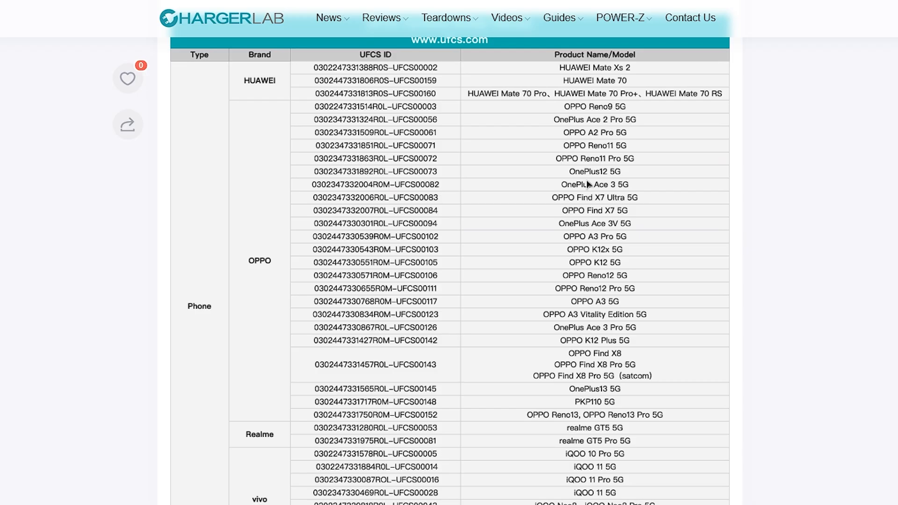
pyautogui.moveTo(593, 170)
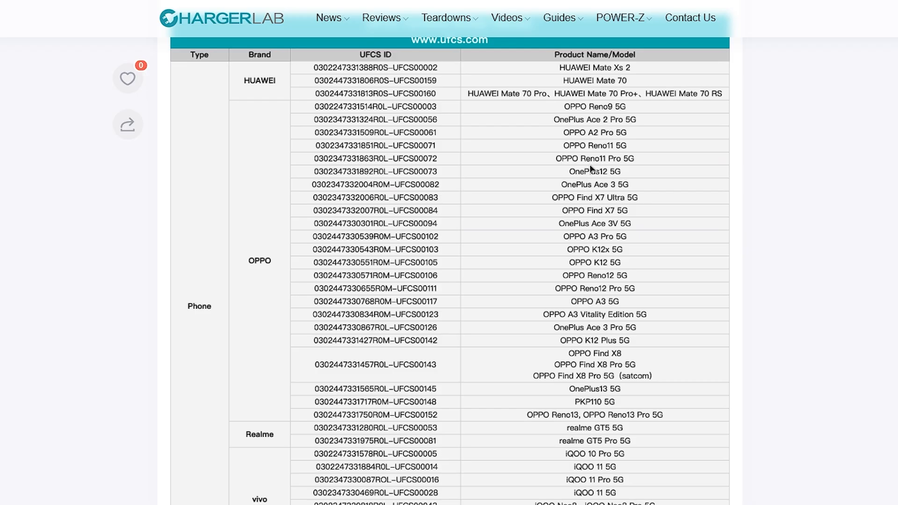